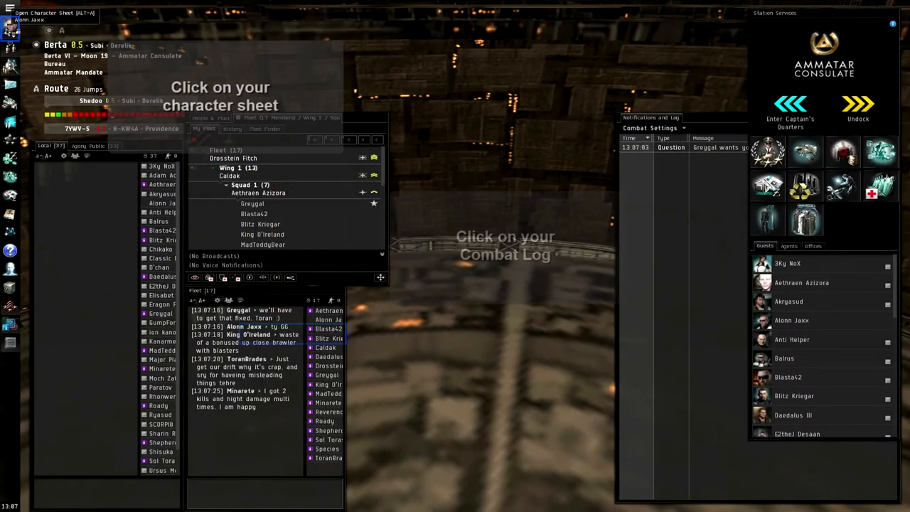
- Open the Character Sheet from the Neocom portrait
left_click(12, 30)
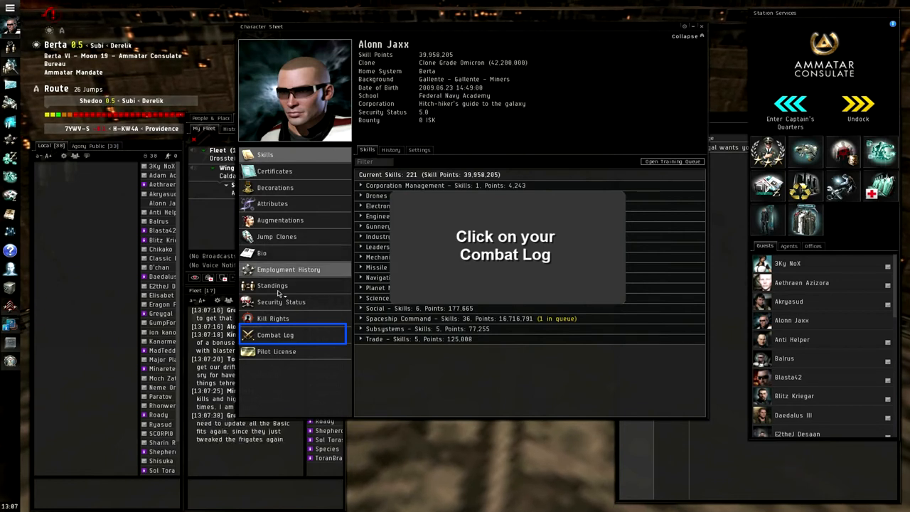
- Show the Combat Log filtered to the character's kills
left_click(276, 336)
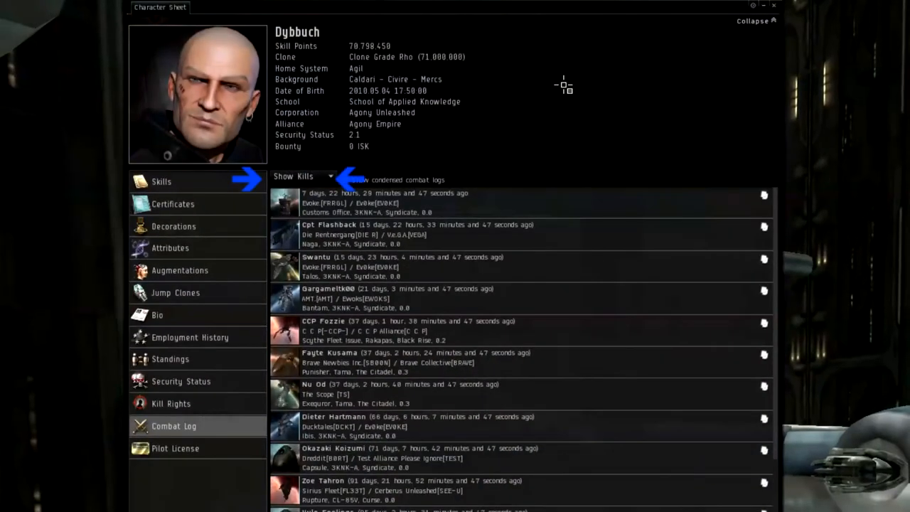
left_click(330, 177)
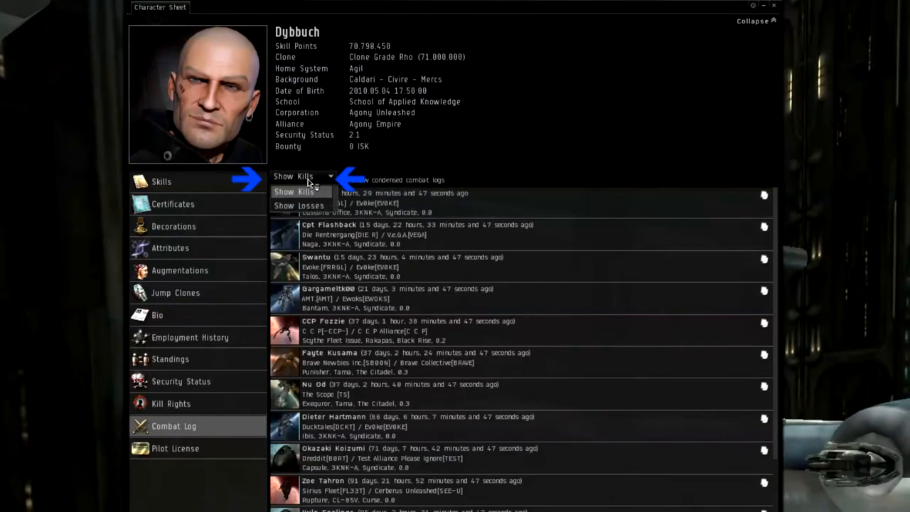
mouse_move(297, 205)
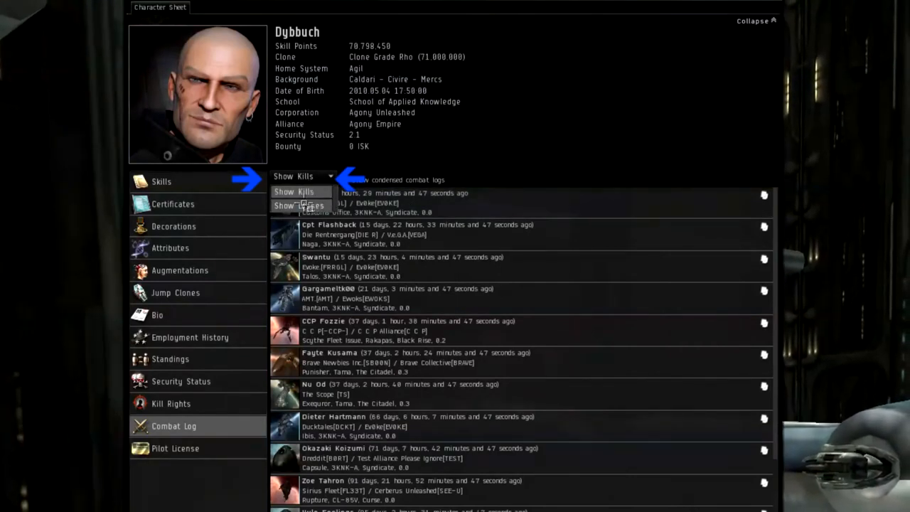
left_click(293, 204)
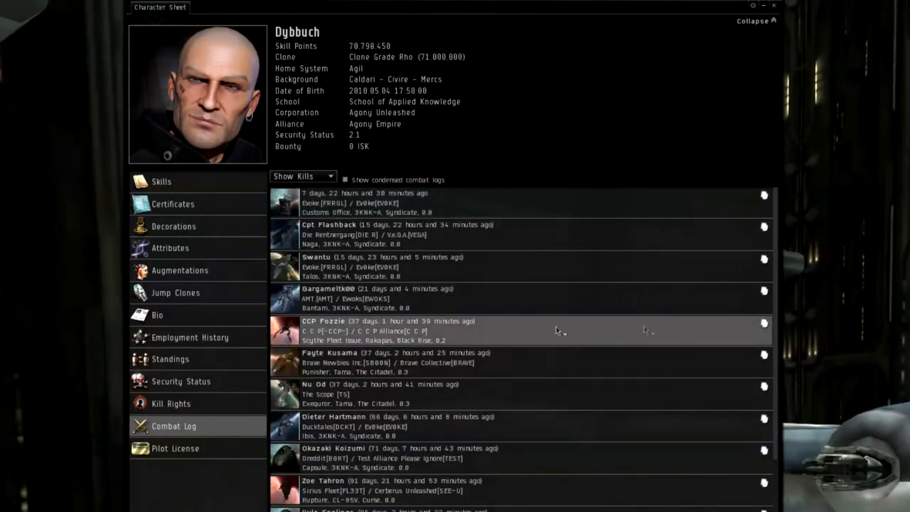
mouse_move(765, 326)
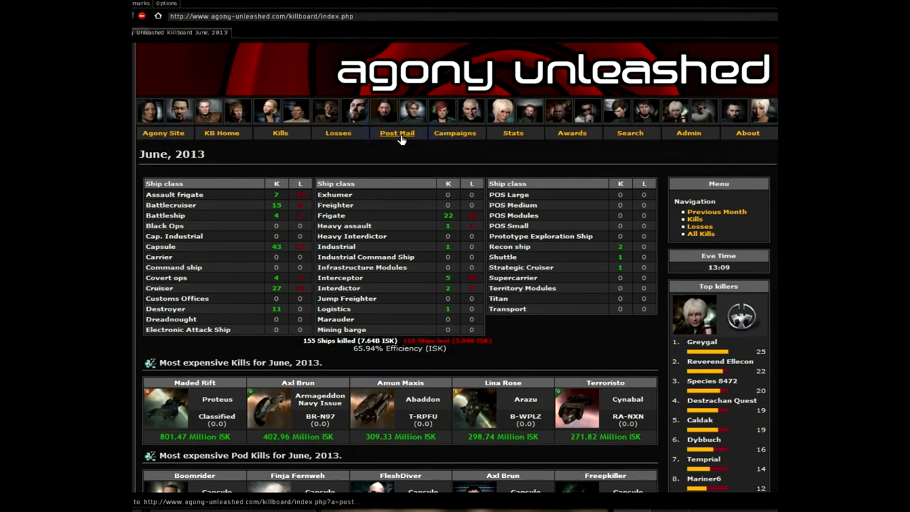
- Post the copied killmail with its password on the killboard's Post Mail form
left_click(396, 134)
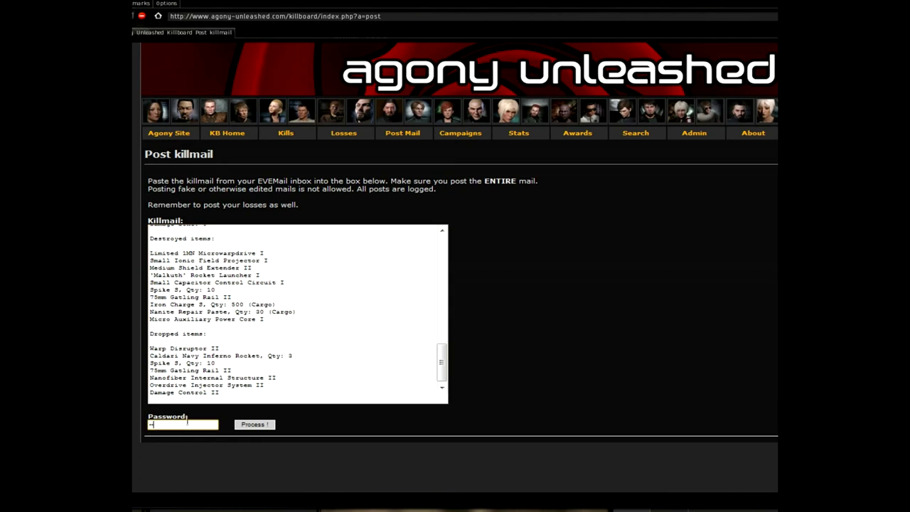
type("password")
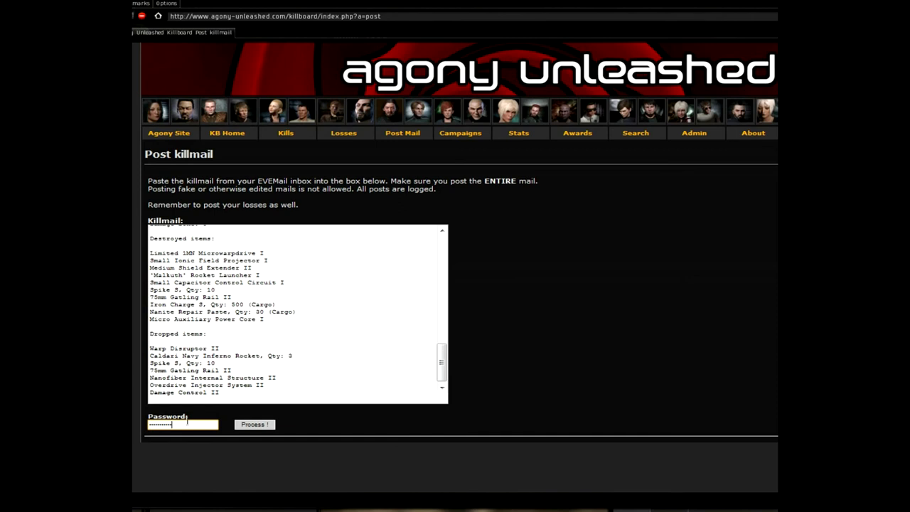
left_click(253, 424)
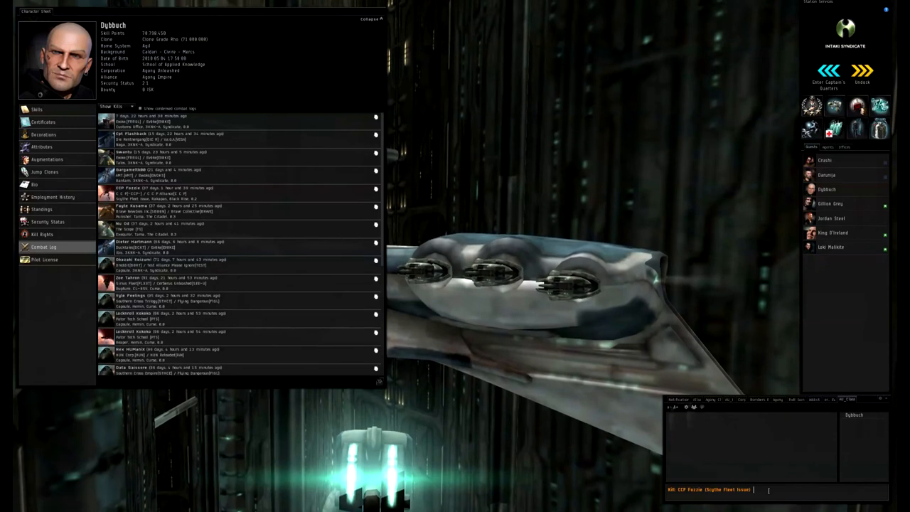
- Send the CCP Fozzie kill link in chat, view its kill report, and close it
key("Return")
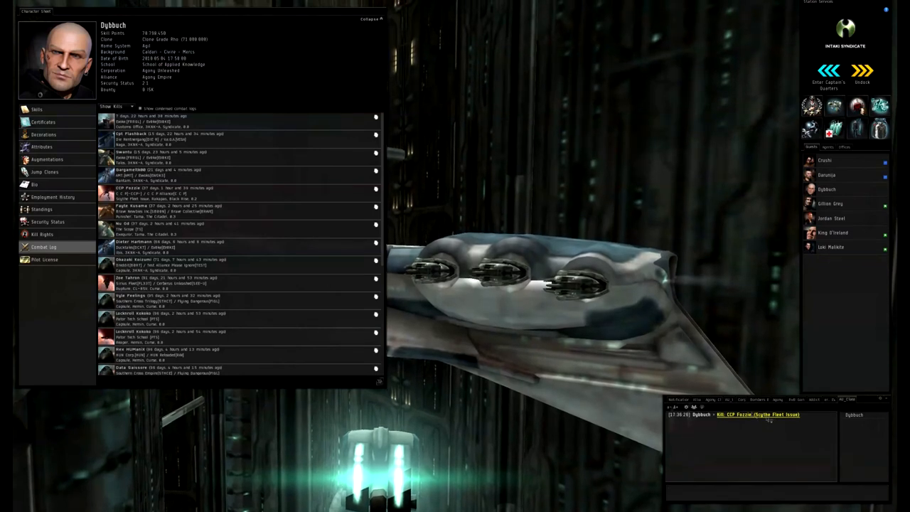
left_click(757, 415)
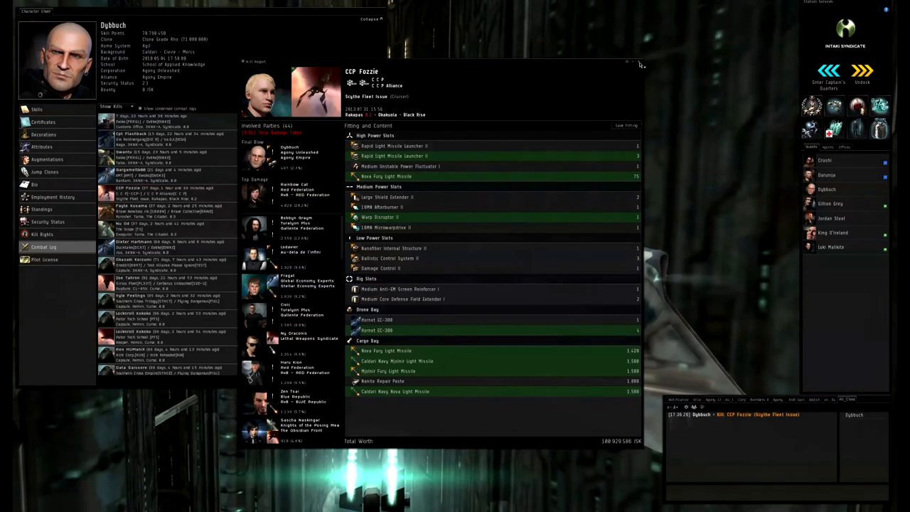
left_click(630, 61)
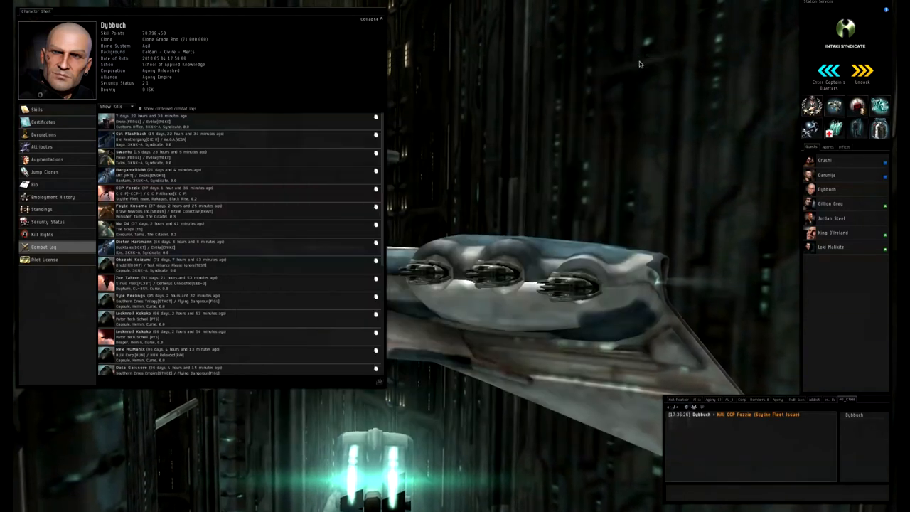